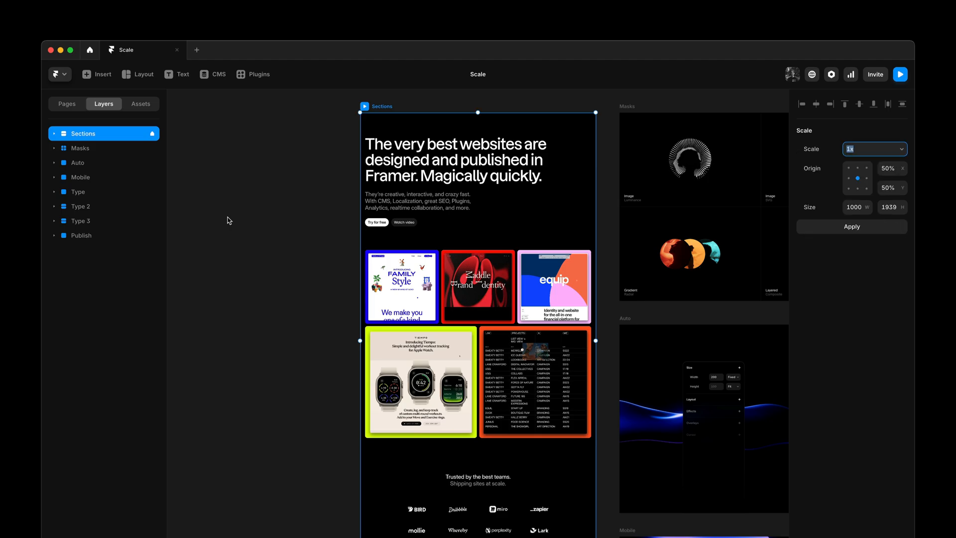
mouse_move(839, 180)
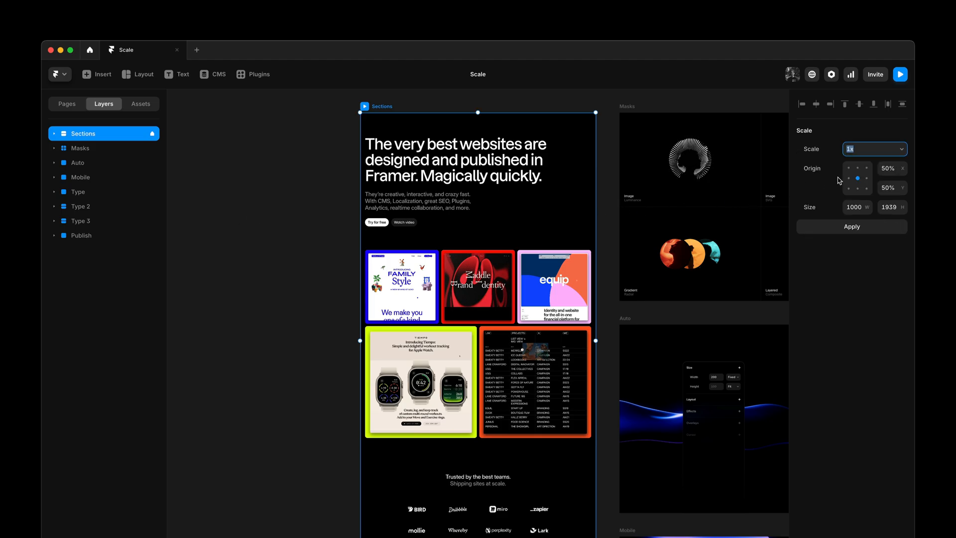
Step: Move the Sections scale origin to bottom centre at X 50% and Y 85%
left_click(874, 149)
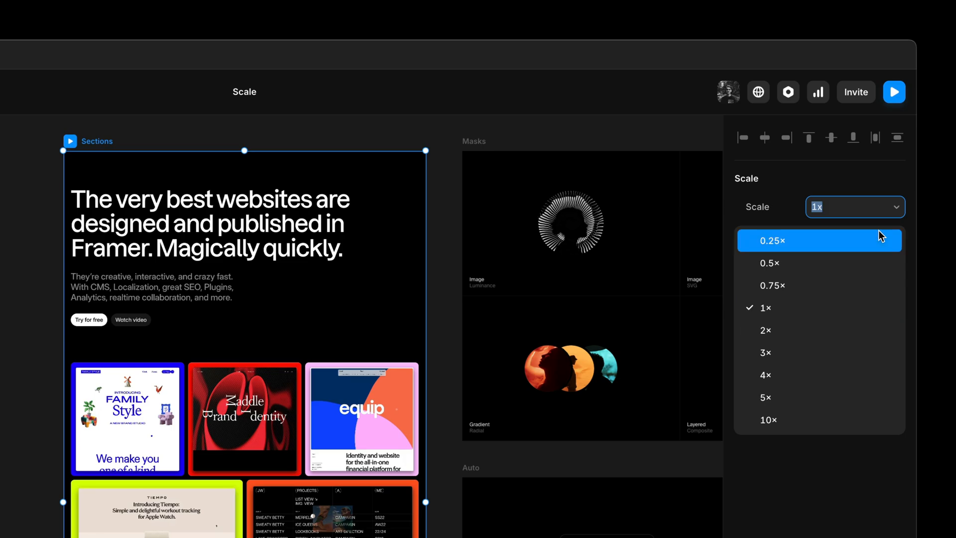
mouse_move(875, 381)
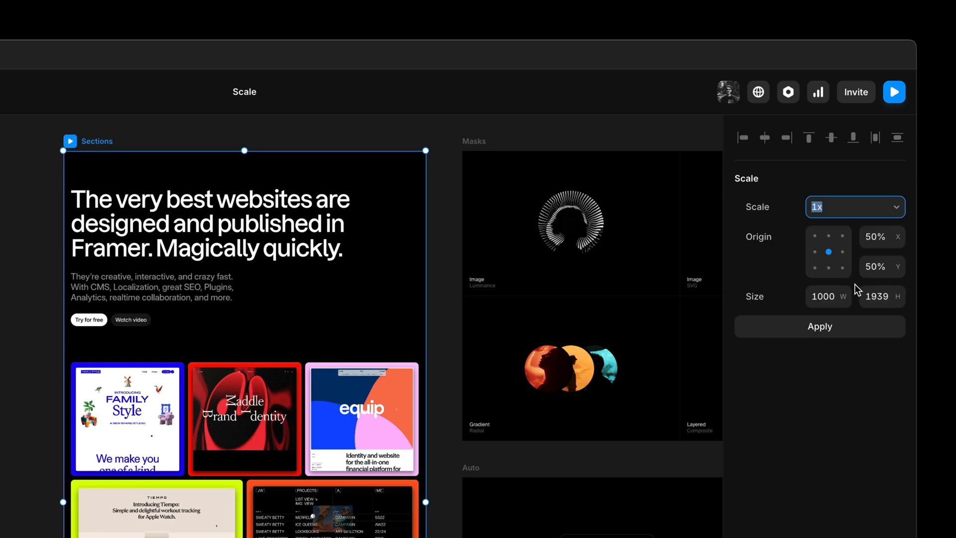
left_click(843, 251)
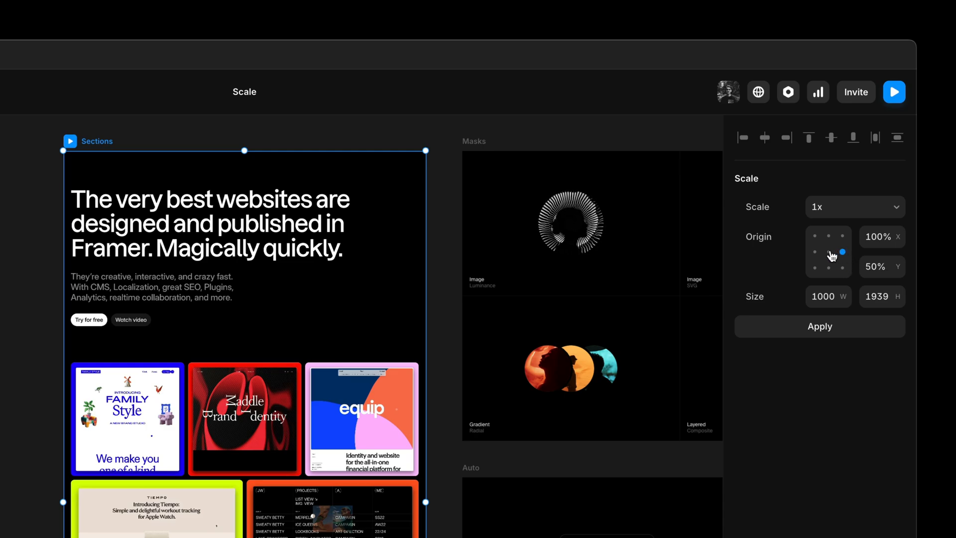
left_click(814, 236)
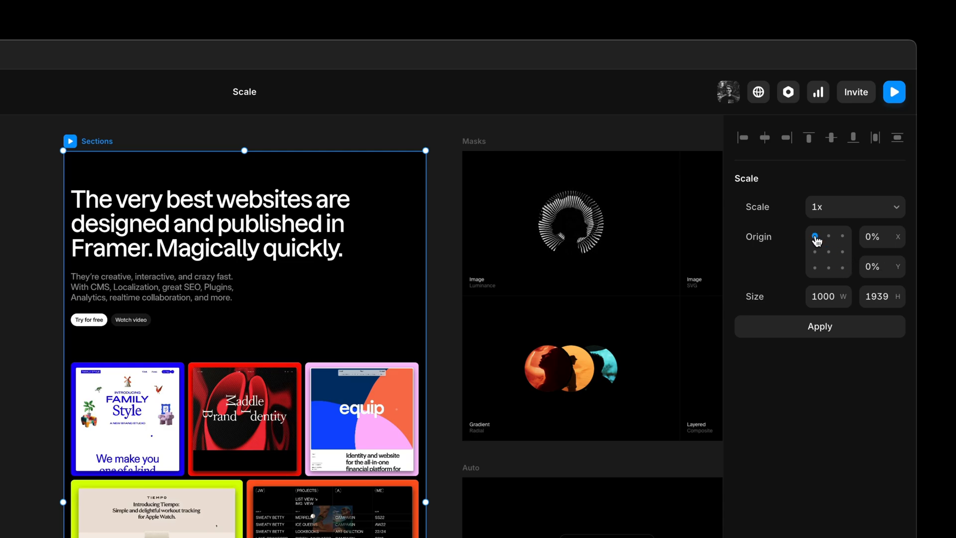
left_click(828, 236)
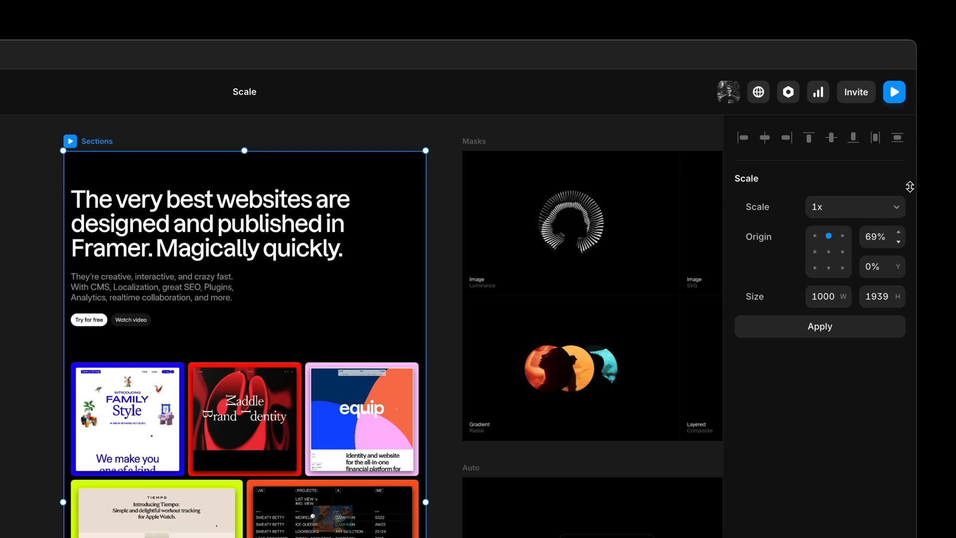
left_click(828, 266)
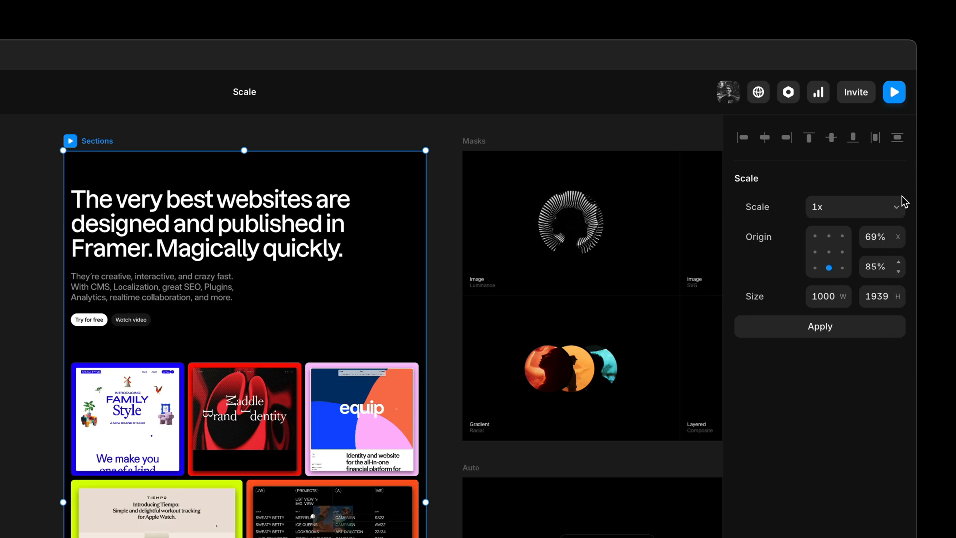
left_click(899, 239)
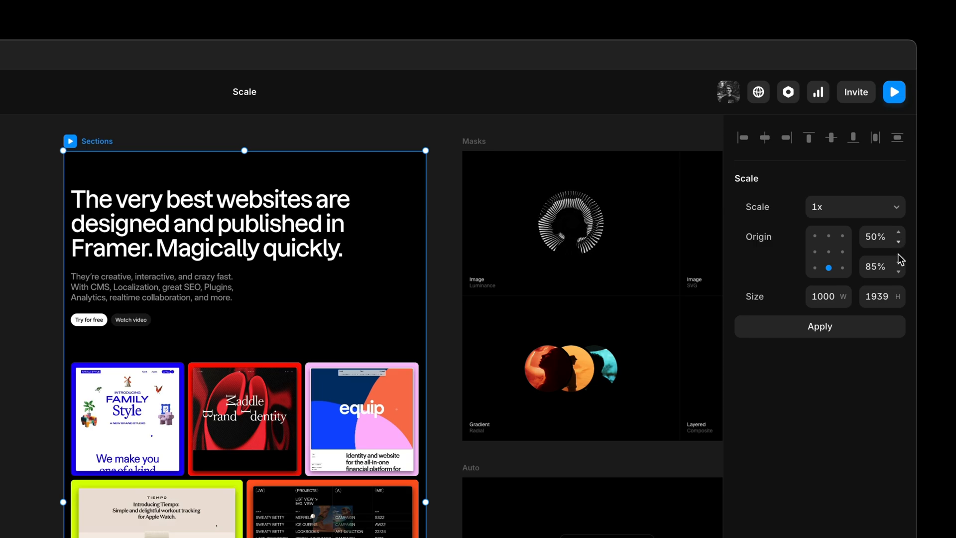
left_click(896, 270)
type("800")
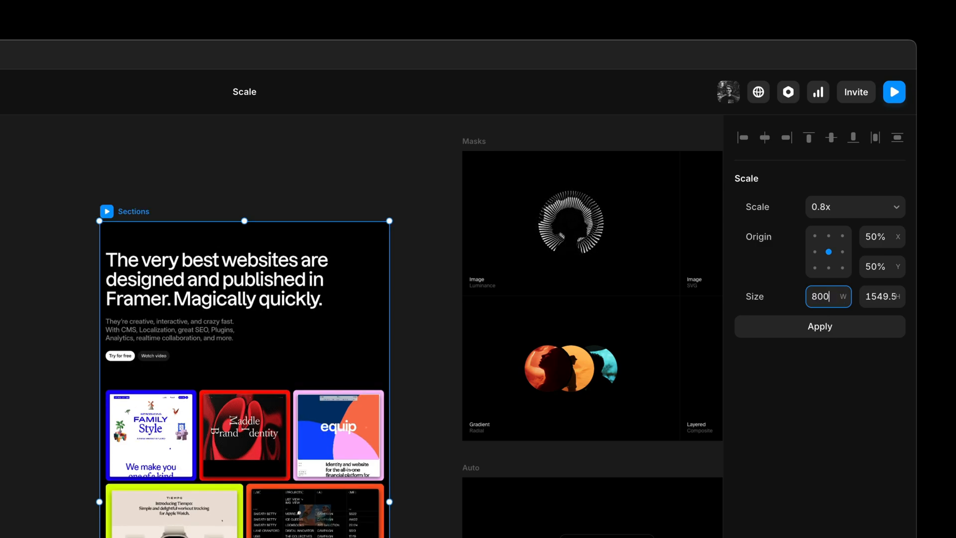
Step: Apply the 0.8x scale to Sections (800 wide) and deselect on the canvas
left_click(819, 325)
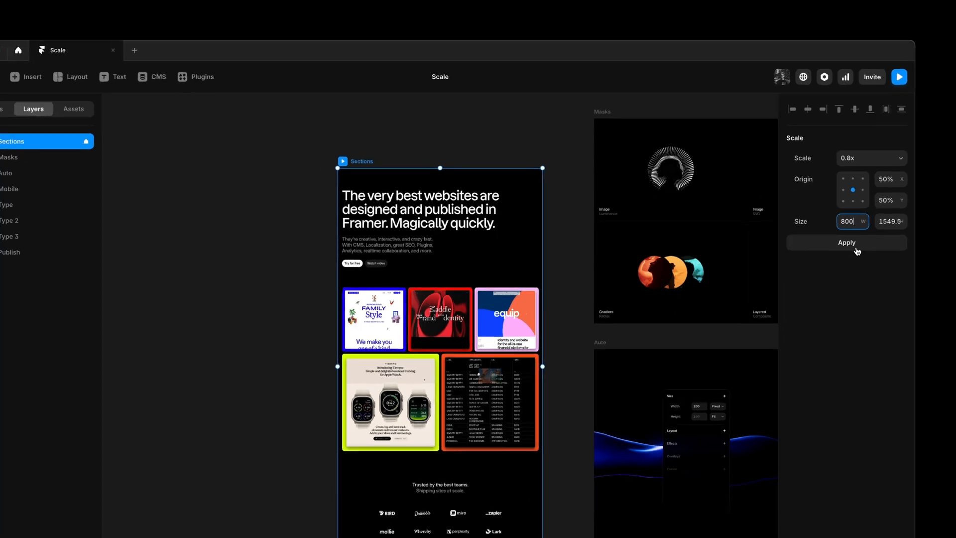
left_click(847, 242)
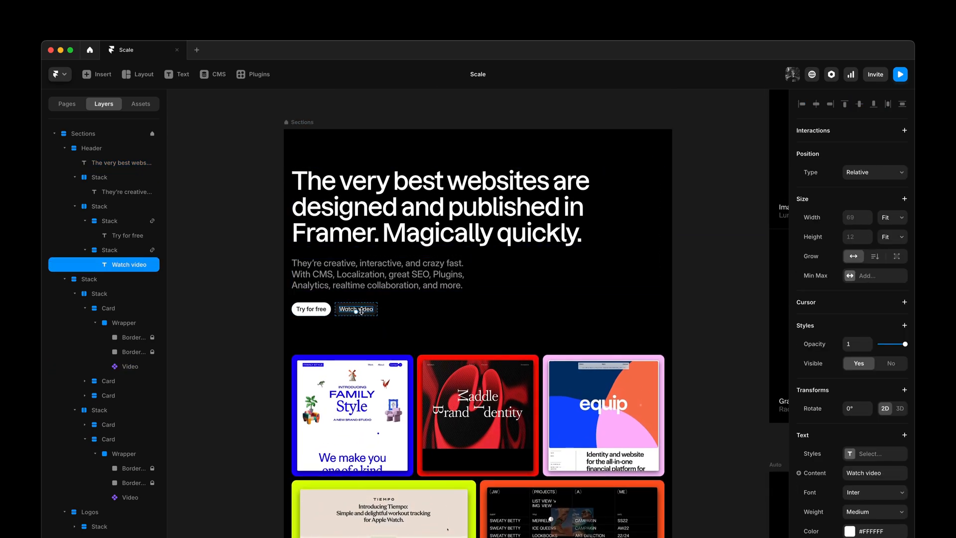
left_click(228, 245)
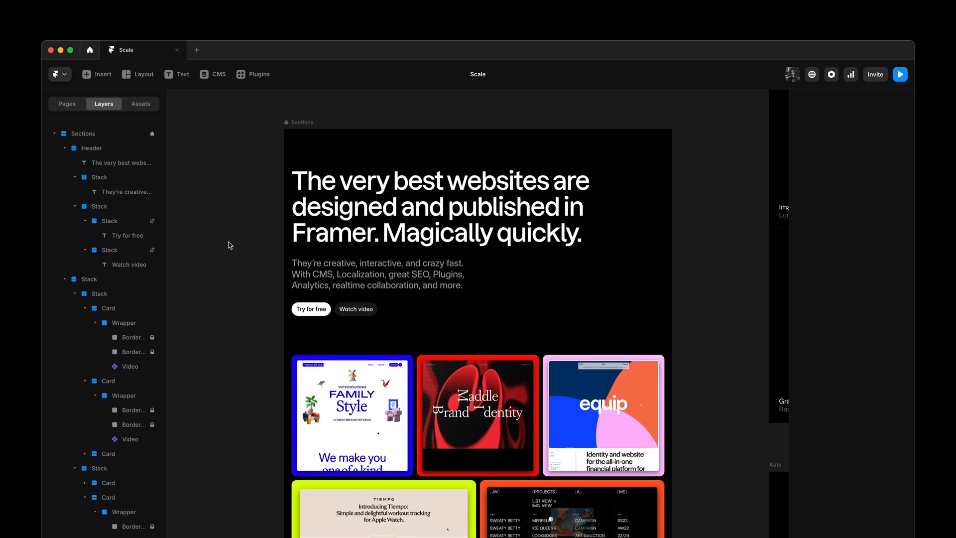
scroll("down", 3)
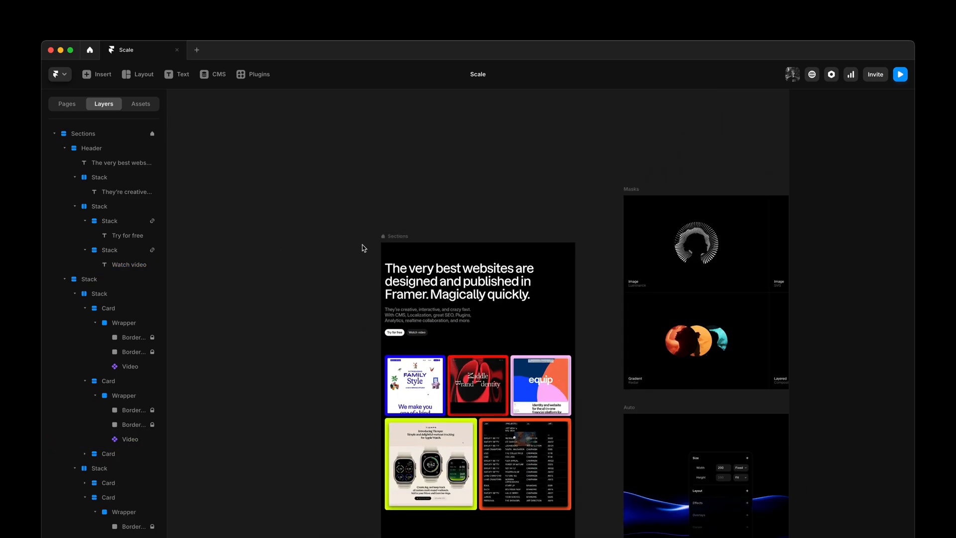
Step: Scale the SVG mask image to 0.75x and the gradient circles to 1.2x
left_click(83, 133)
type(".75")
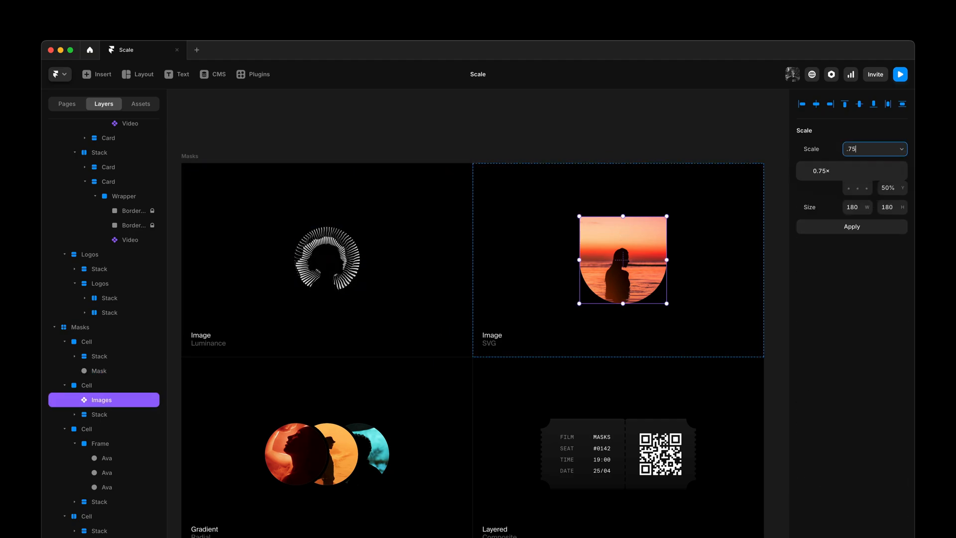
left_click(851, 226)
type("1.2")
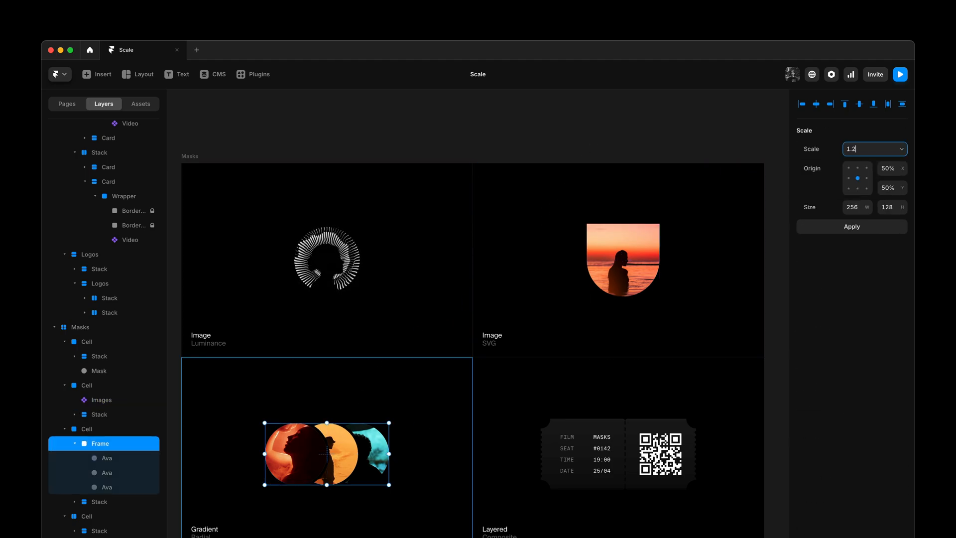
left_click(87, 429)
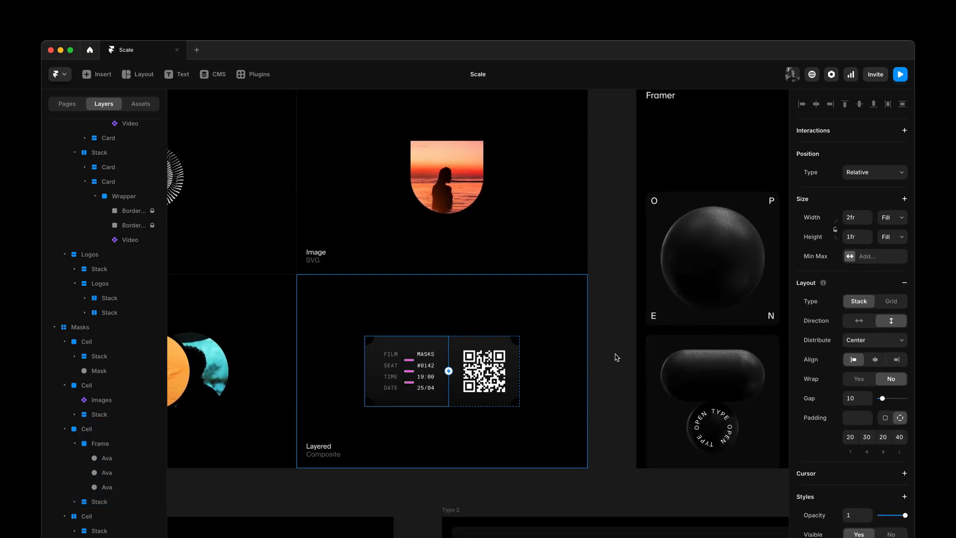
Step: Select the ticket and the Layered composite cell to inspect them
left_click(875, 149)
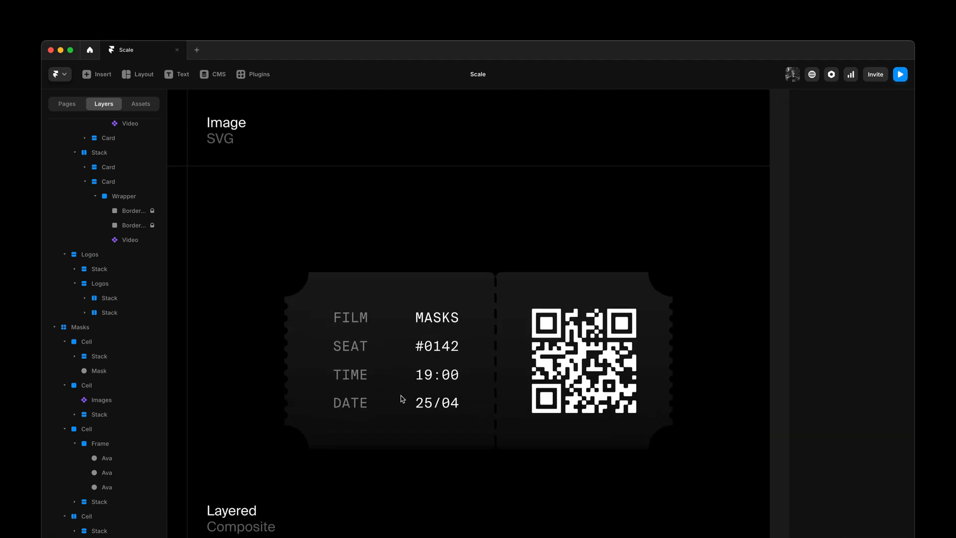
left_click(326, 464)
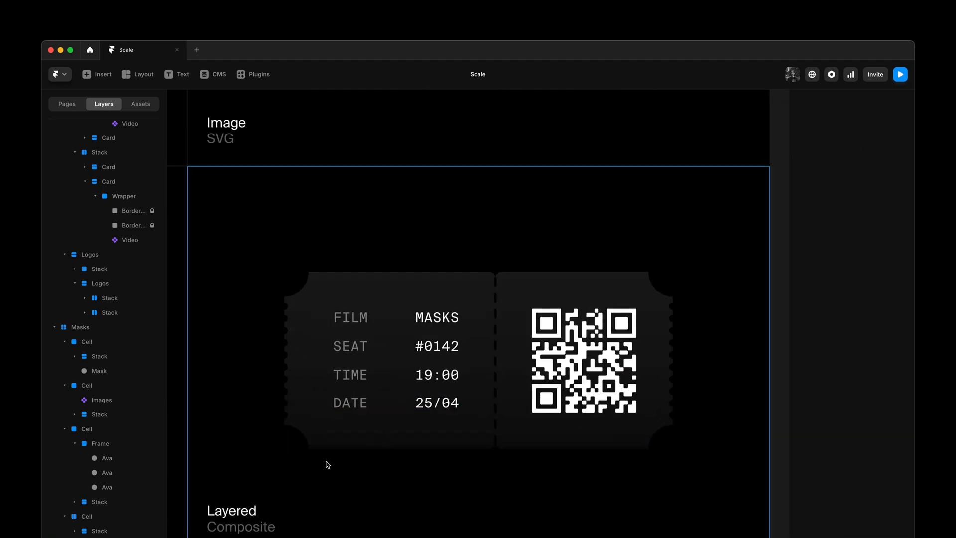
left_click(350, 317)
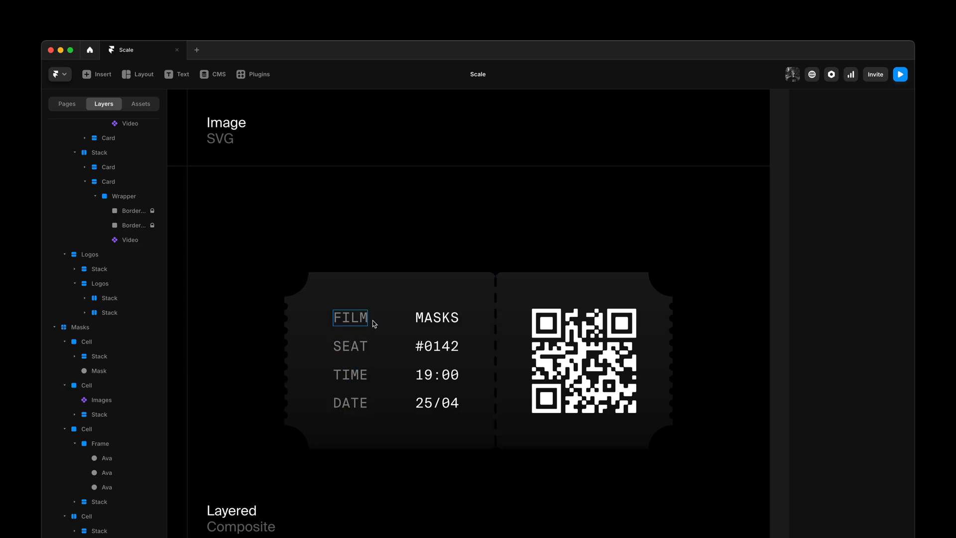
left_click(582, 360)
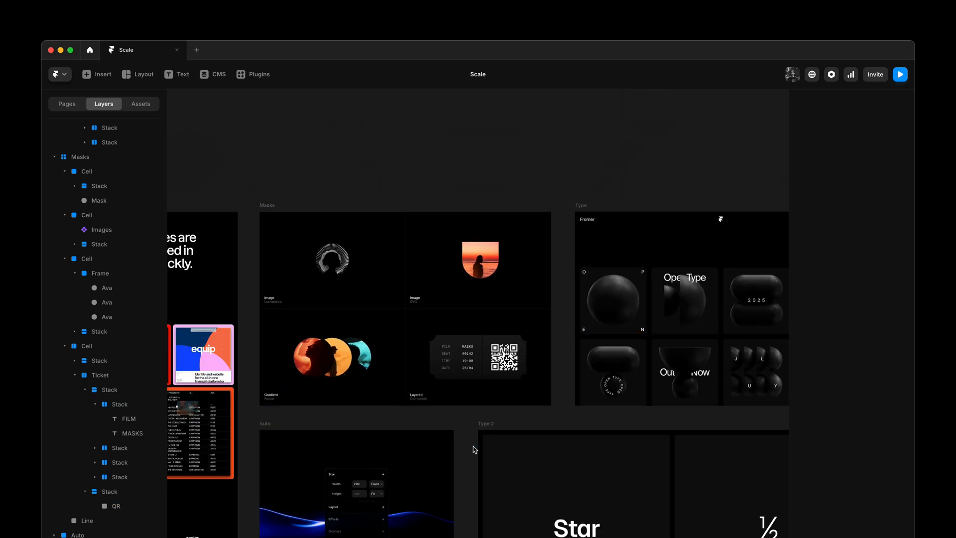
scroll("down", 3)
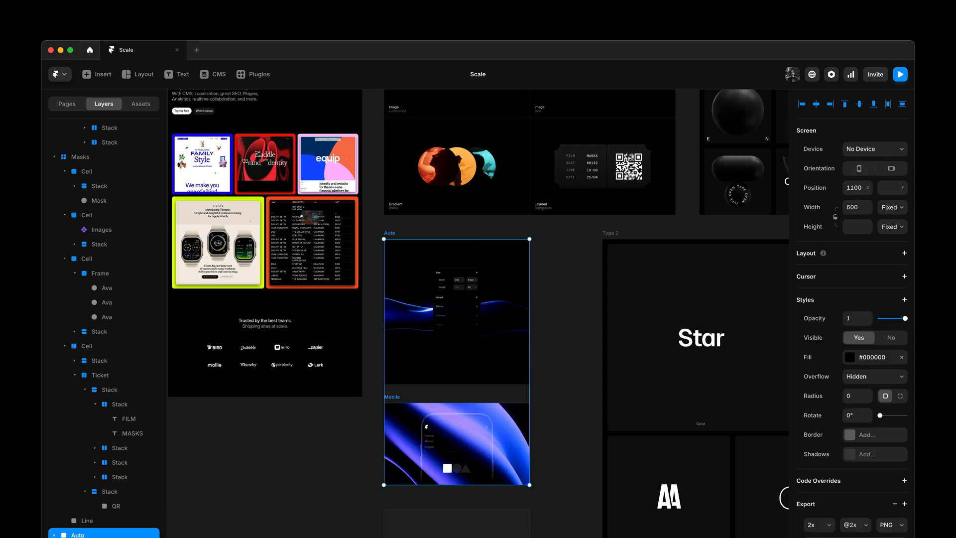
left_click(590, 266)
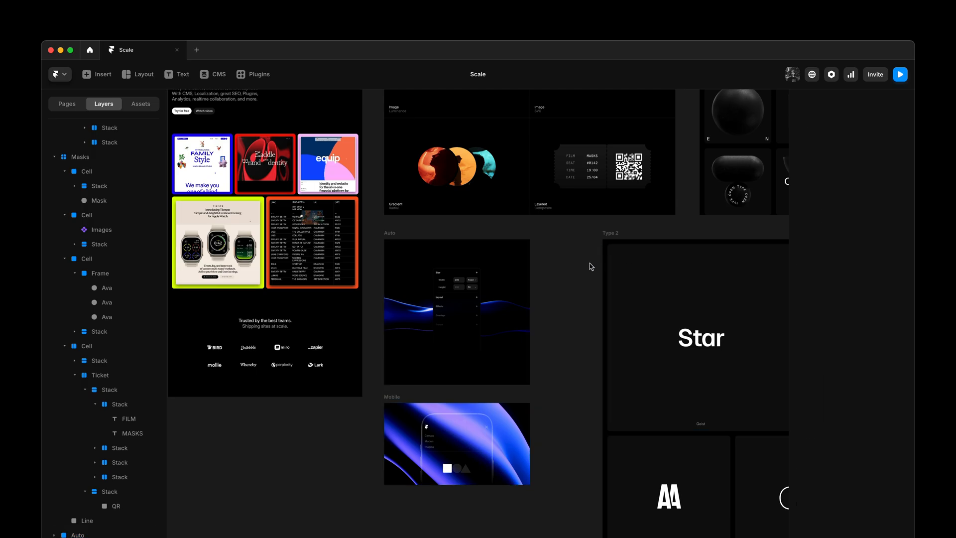
mouse_move(511, 390)
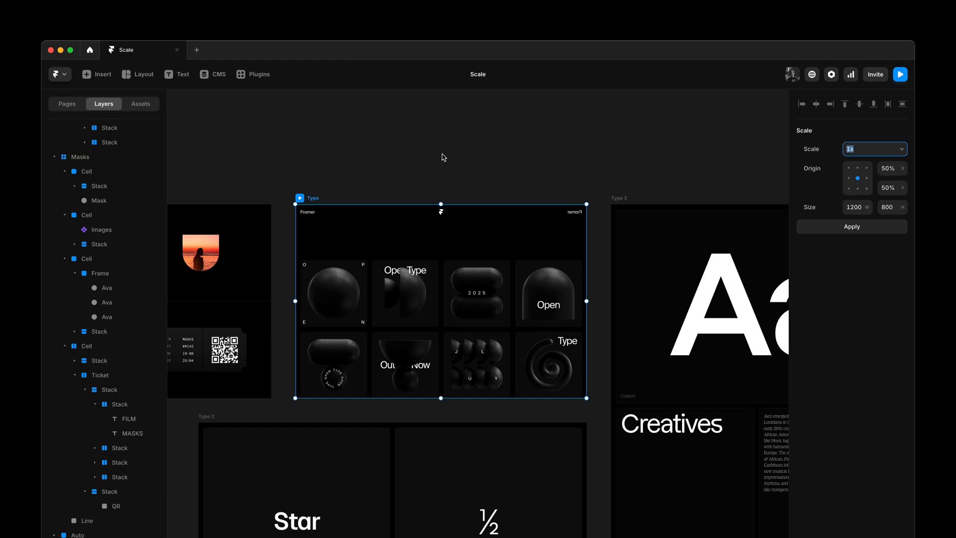
Step: Scale the Star and ½ specimen row to 600×285, then select Publish
left_click(874, 149)
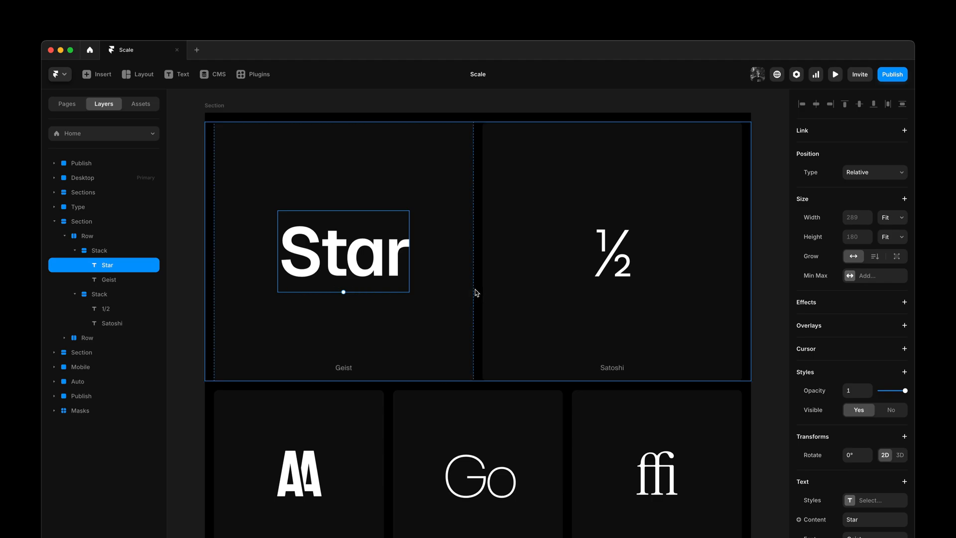
left_click(88, 235)
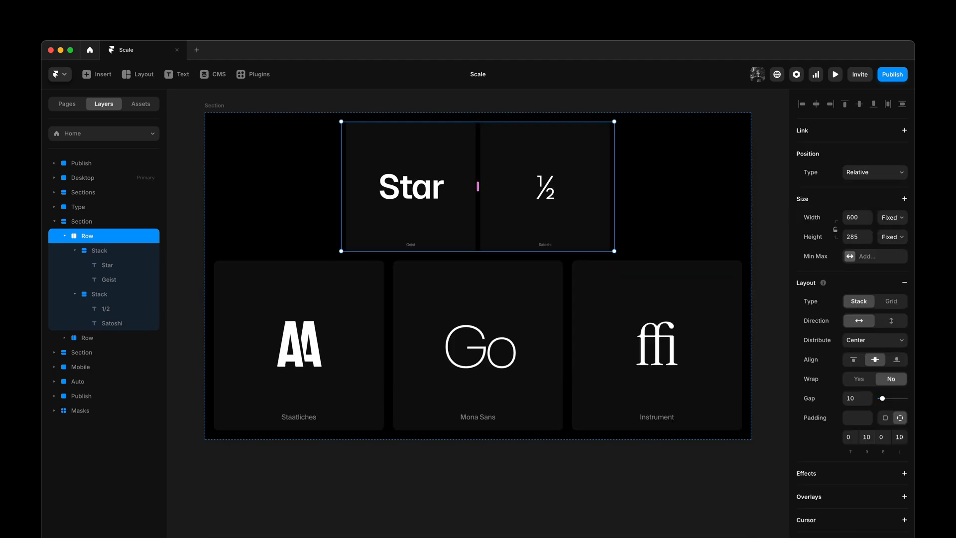
left_click(81, 163)
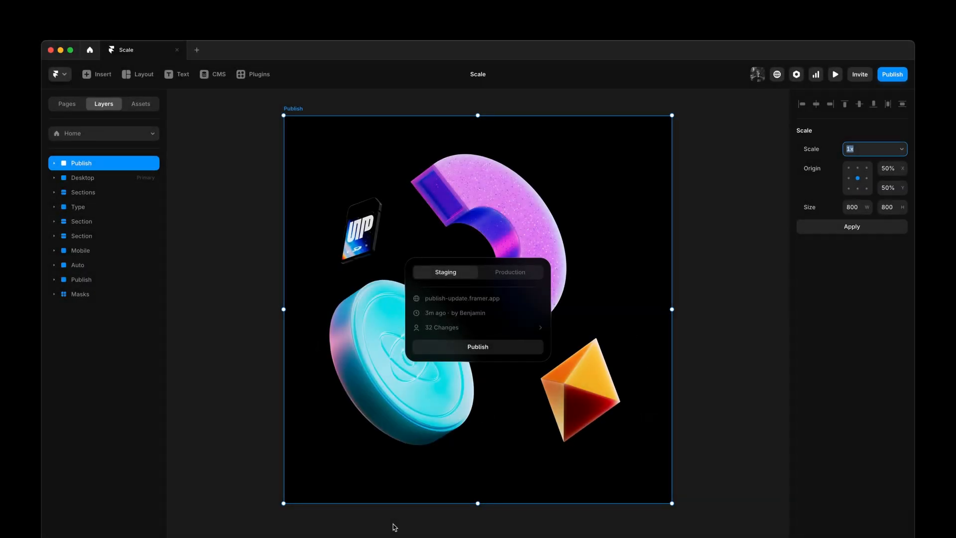
mouse_move(477, 504)
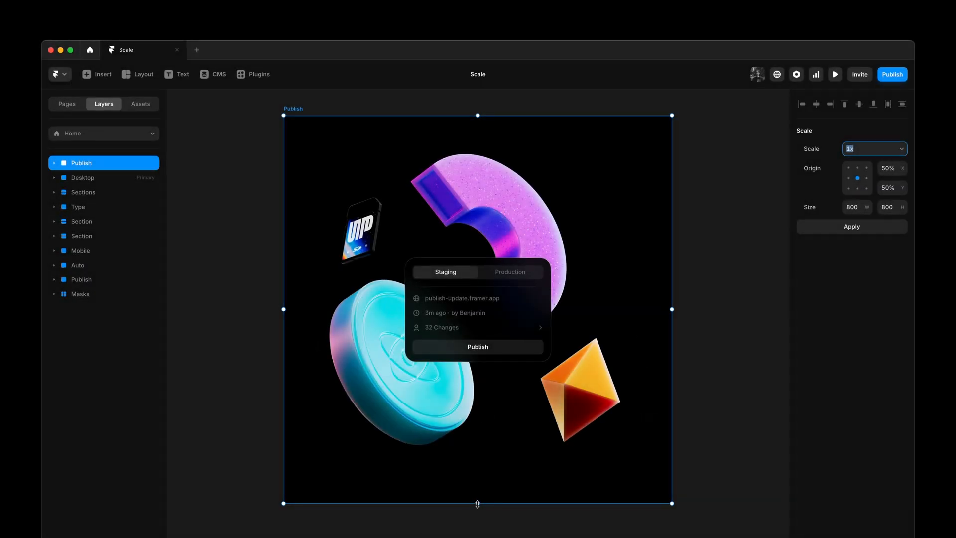